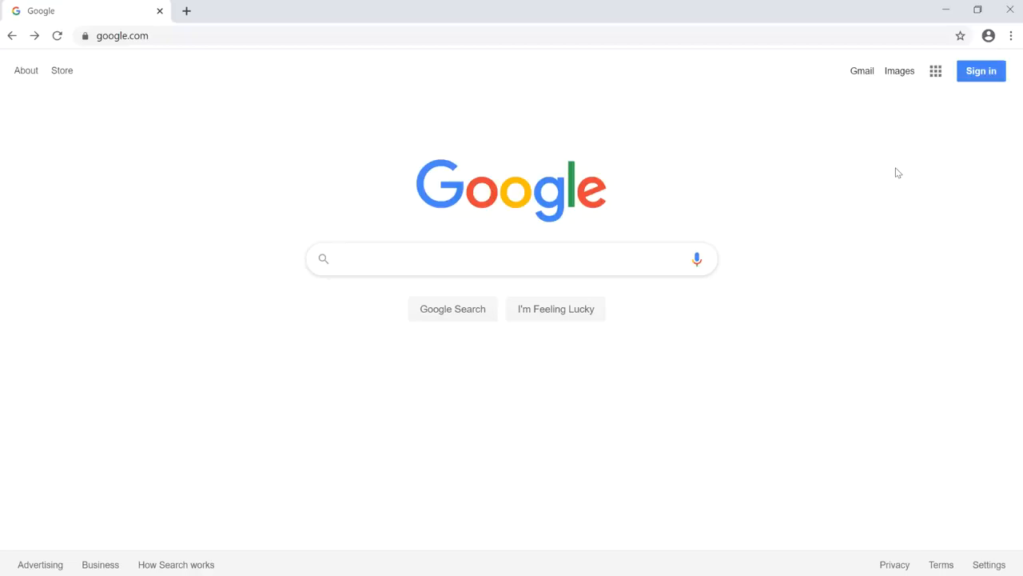
left_click(512, 258)
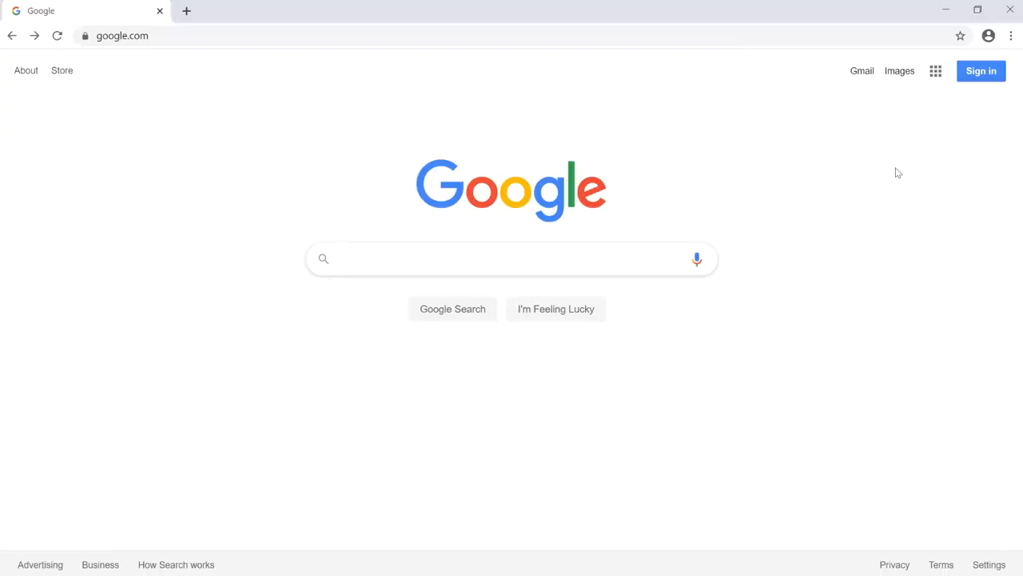
left_click(511, 258)
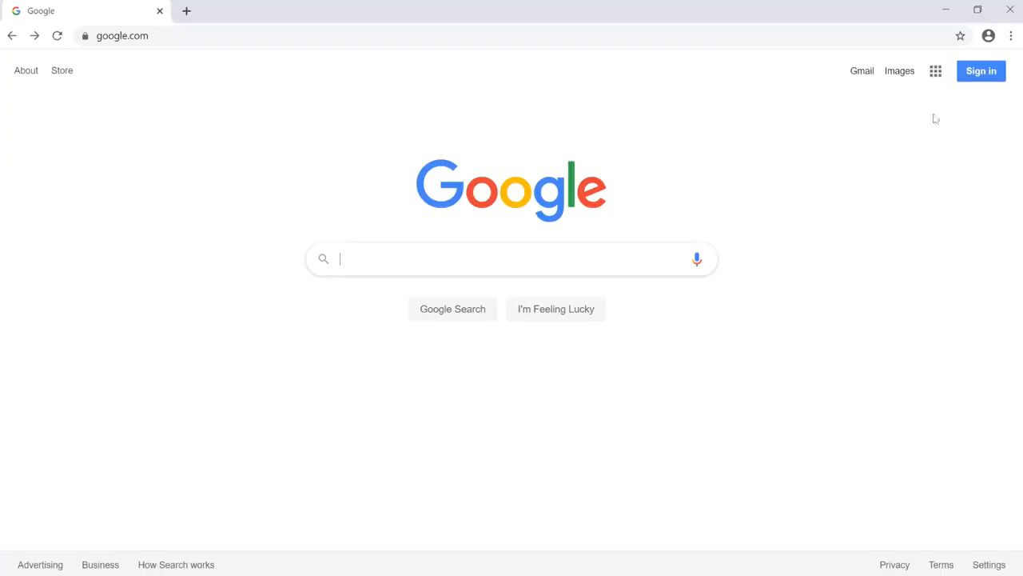
mouse_move(981, 70)
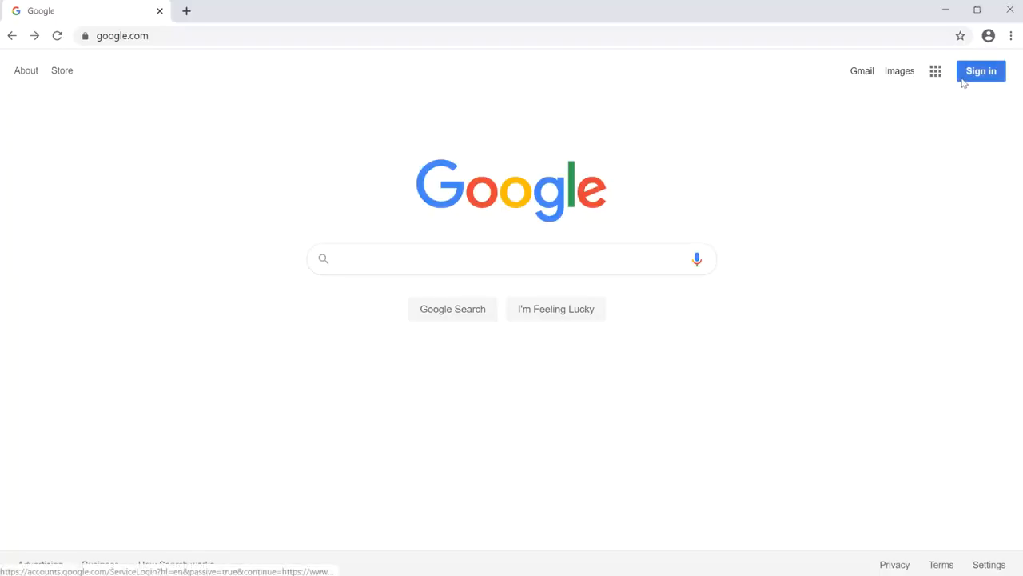
left_click(980, 70)
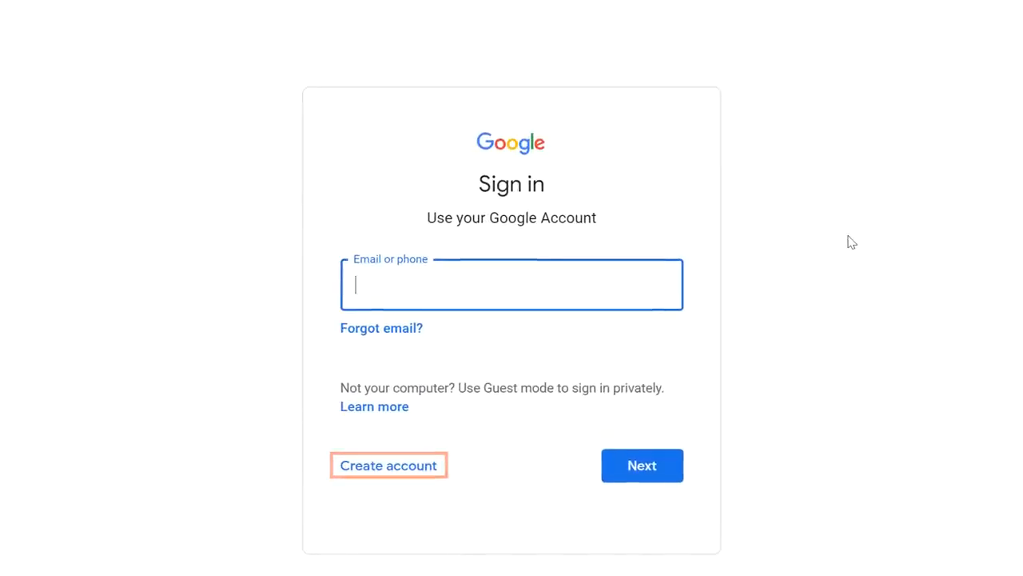
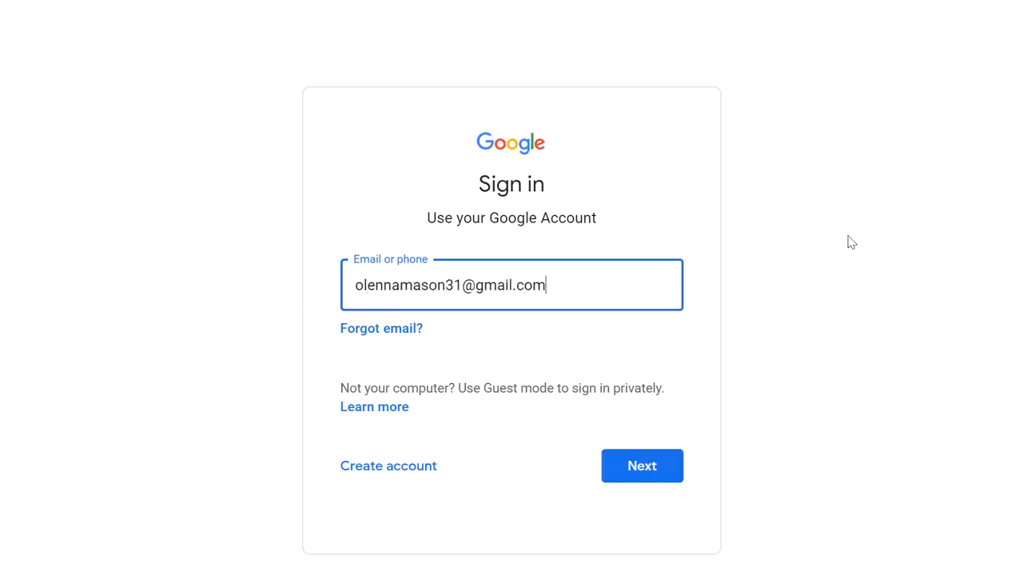
left_click(641, 466)
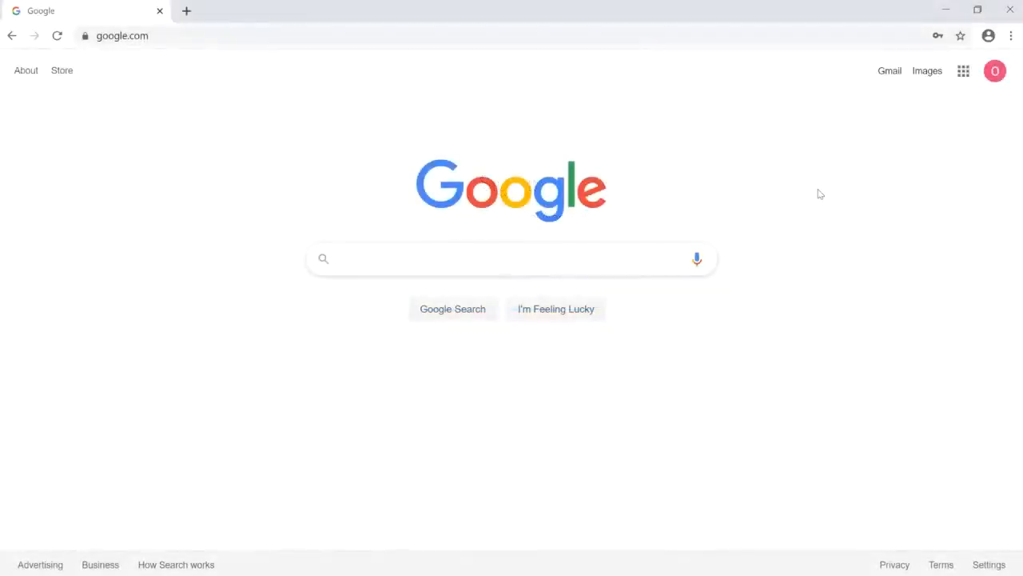
Open Google Drive from the Google apps grid
left_click(963, 71)
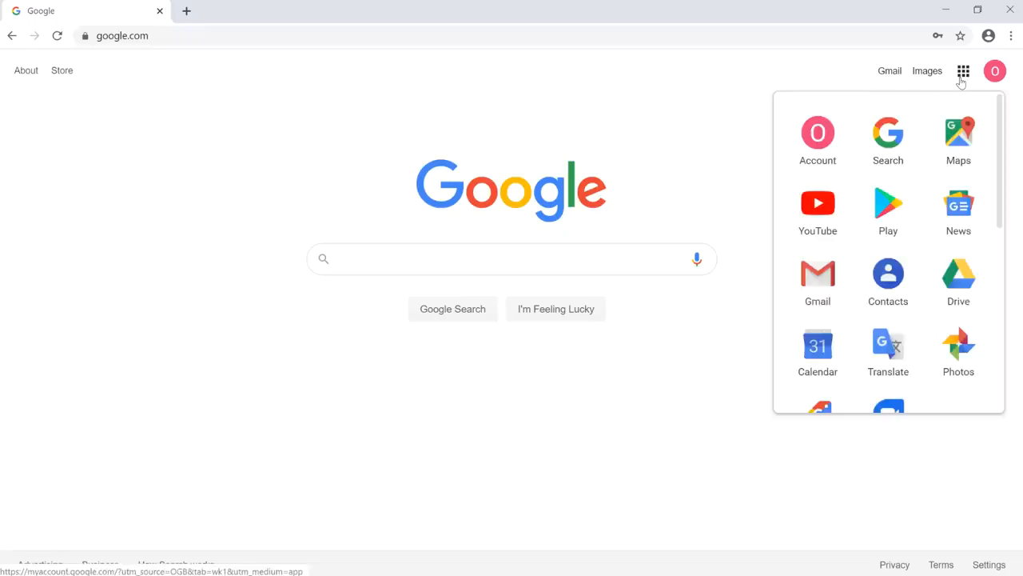
mouse_move(959, 212)
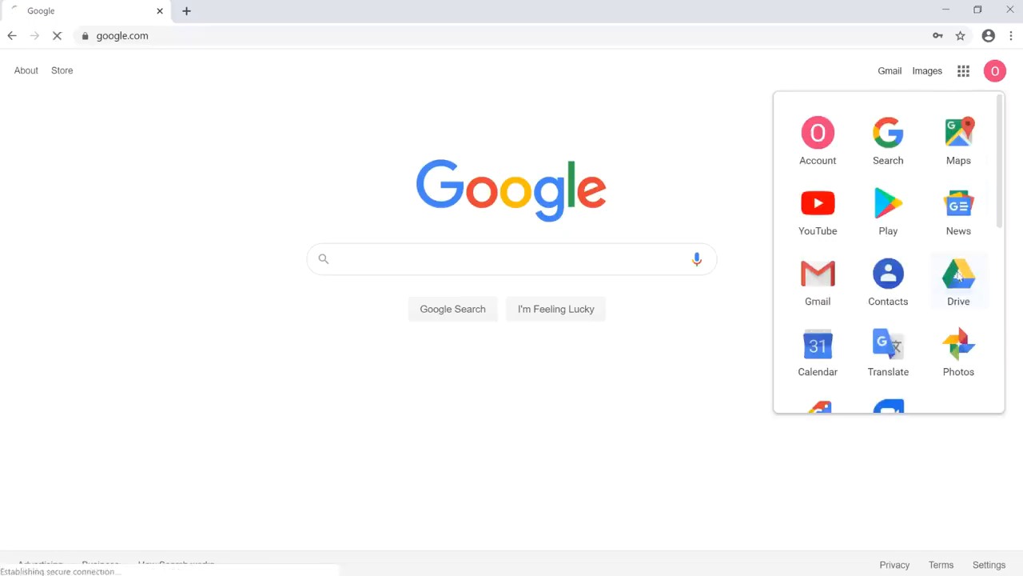
left_click(959, 276)
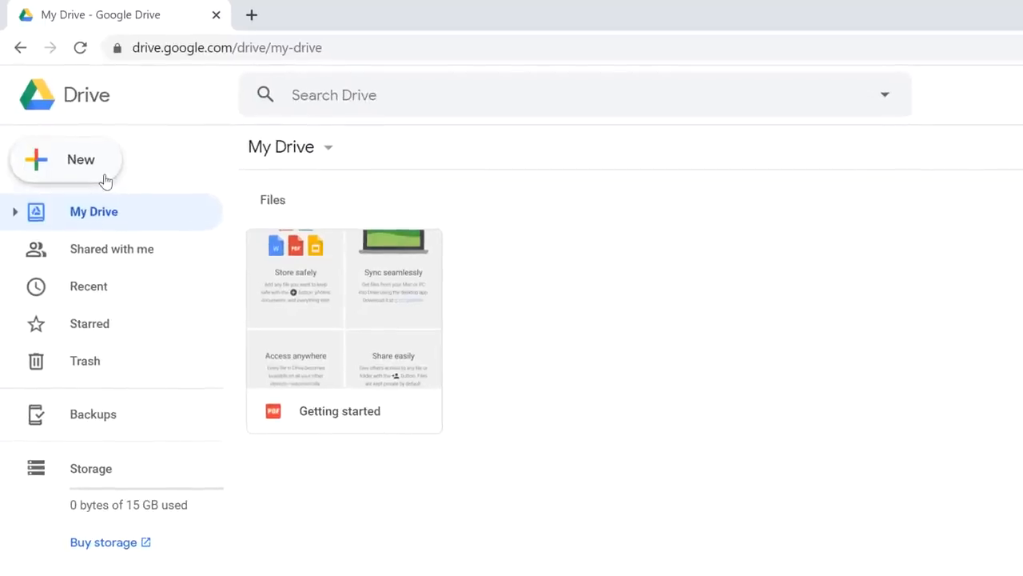
Drag the Word newsletter from the desktop into the My Drive file area
left_click(65, 159)
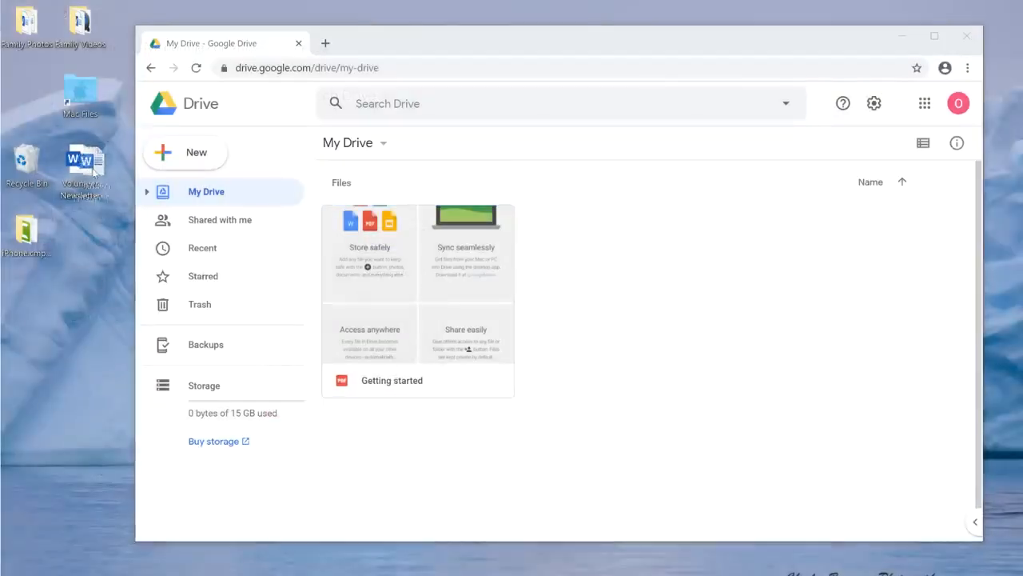
left_click_drag(80, 160, 564, 231)
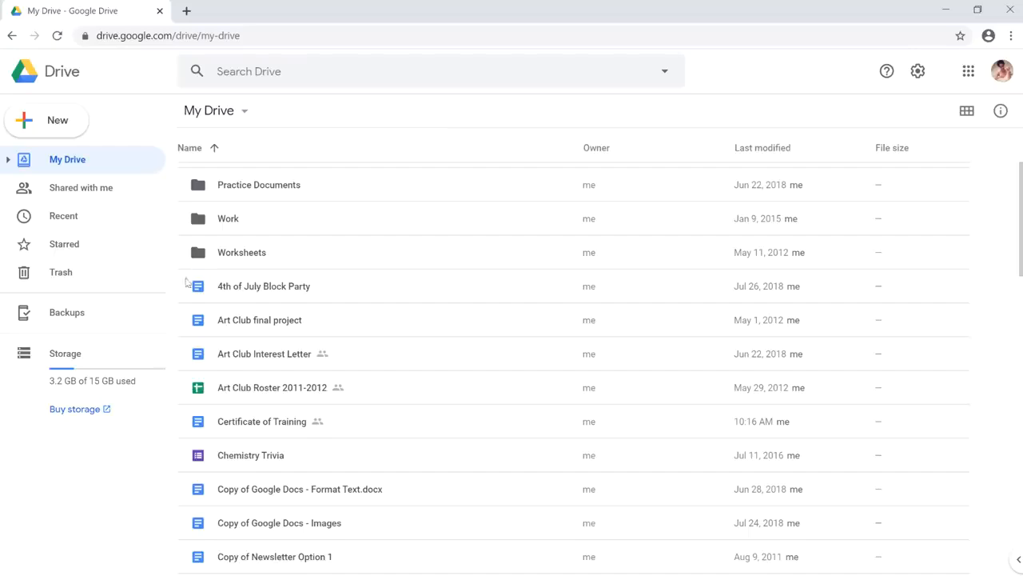
Select the 4th of July Block Party document and expand My Drive's folders
left_click(263, 286)
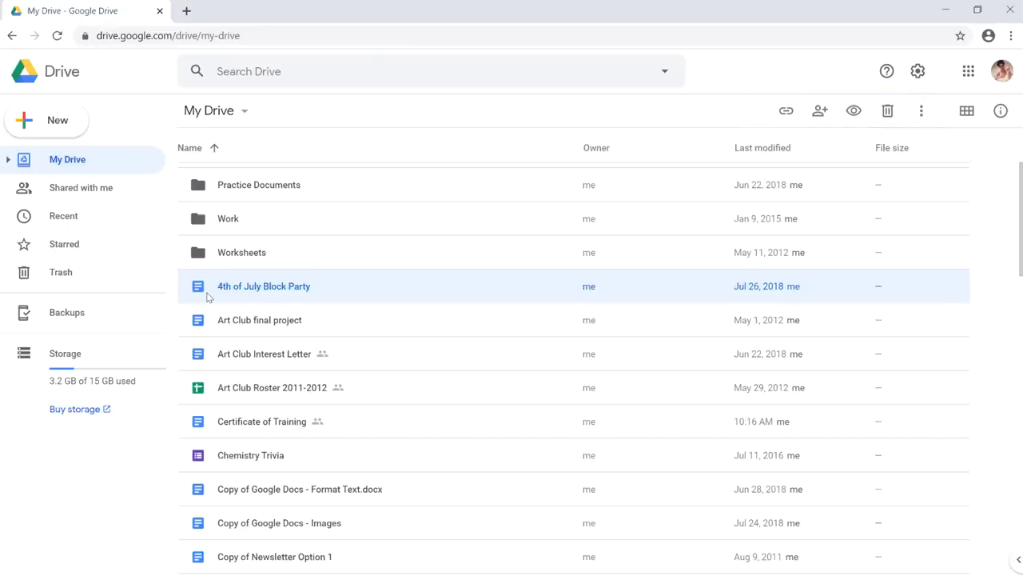
mouse_move(8, 168)
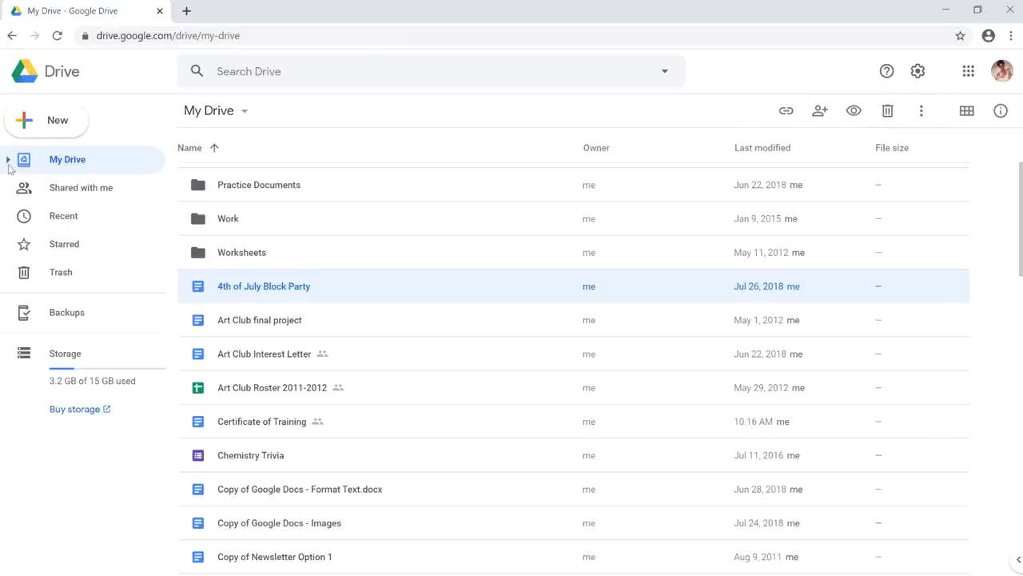
left_click(8, 159)
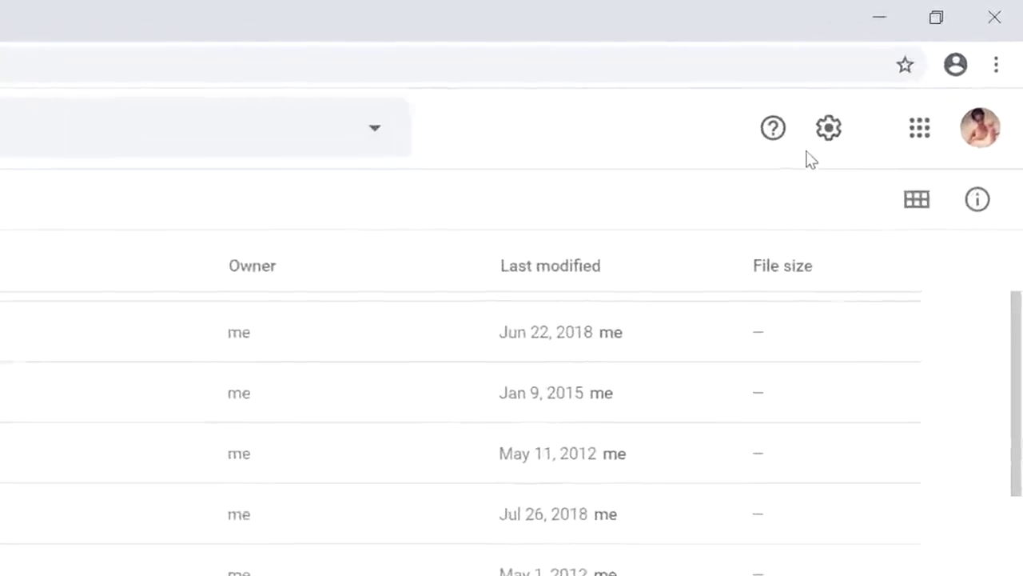
mouse_move(829, 128)
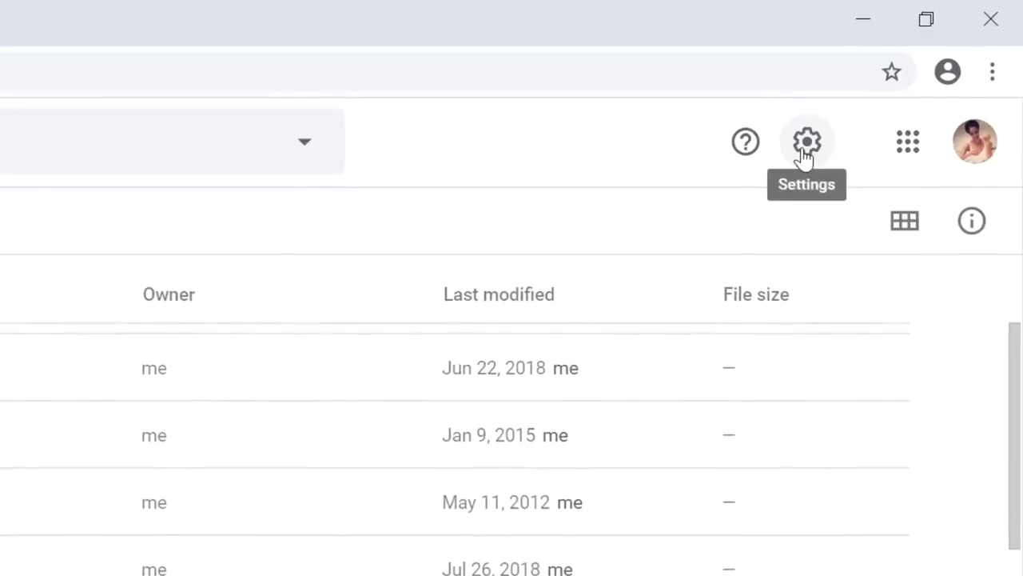
Choose Get Drive for desktop from the Drive settings gear menu
left_click(807, 141)
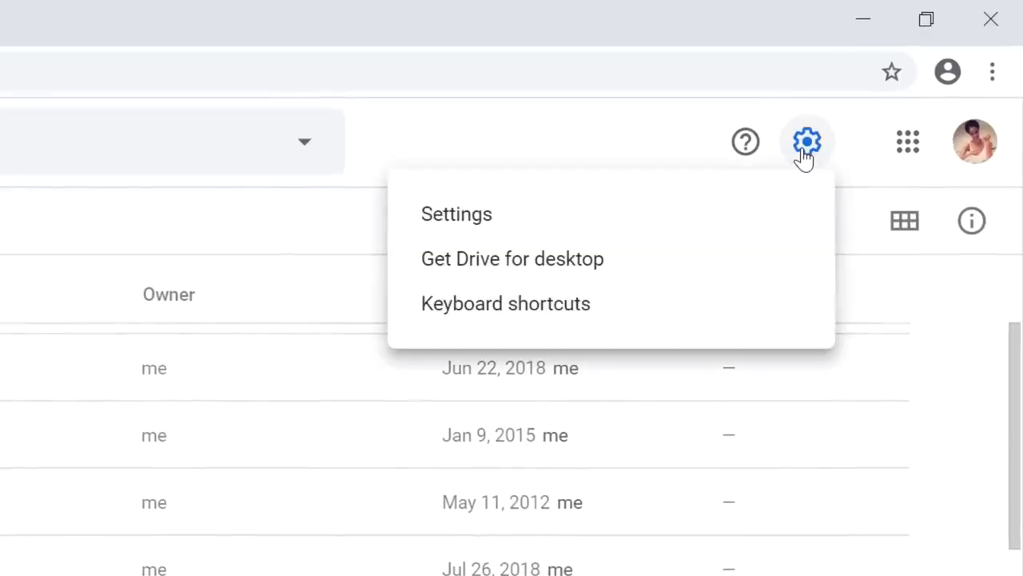
mouse_move(702, 261)
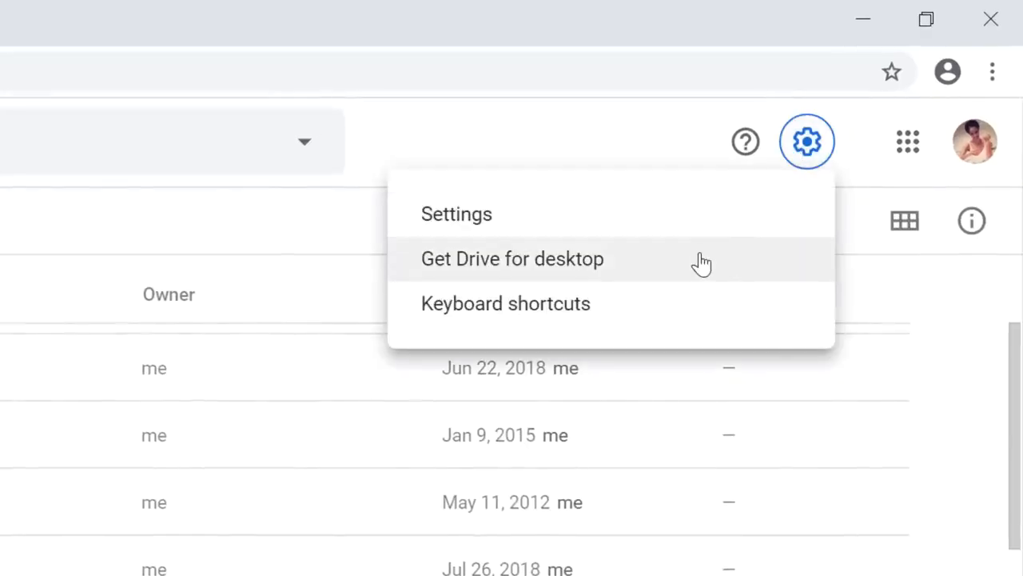
left_click(513, 259)
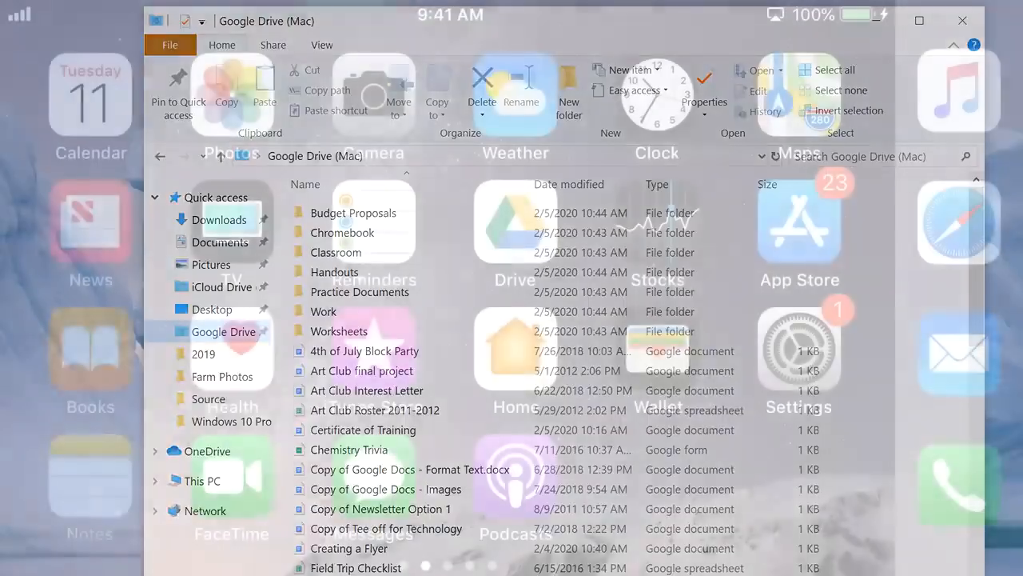
left_click(963, 20)
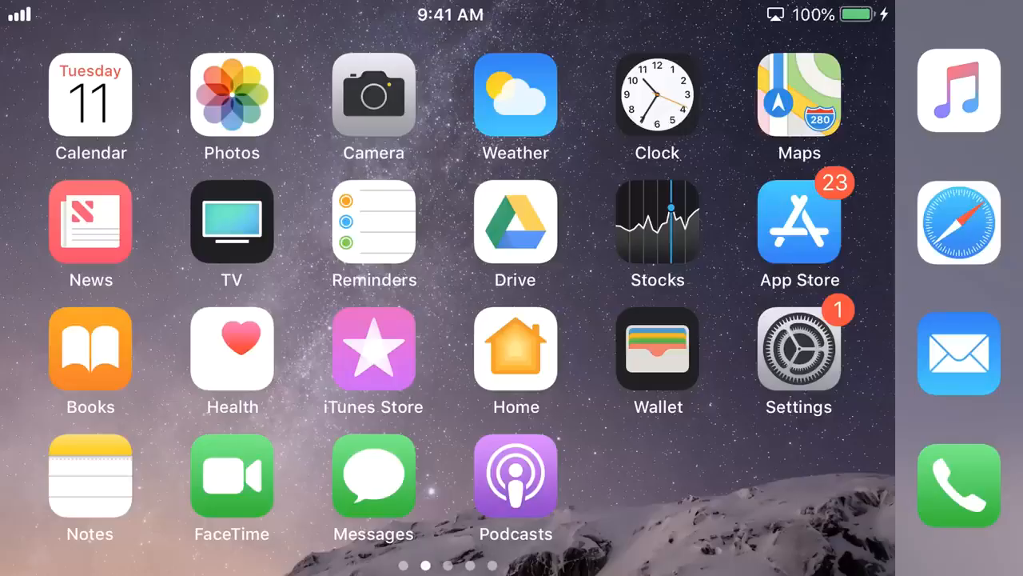
Launch the iPhone Drive app and open the Green Valley Animal Rescue newsletter card
left_click(515, 221)
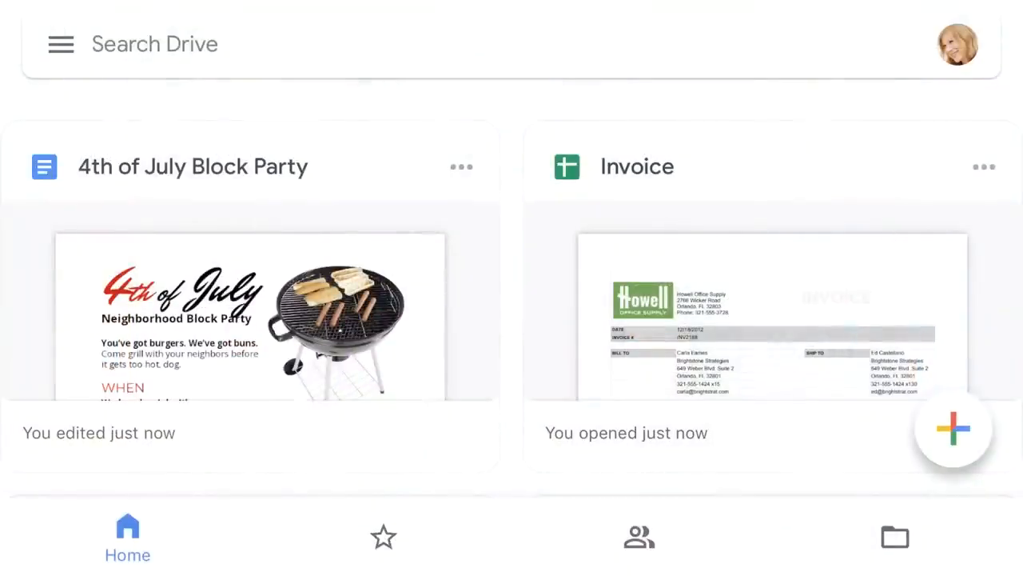
scroll("down", 3)
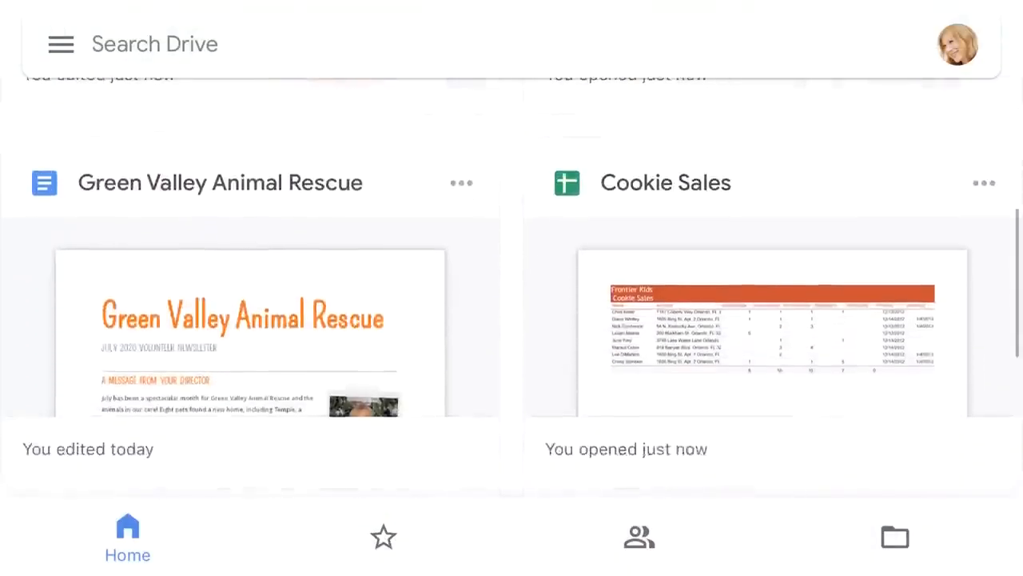
left_click(240, 335)
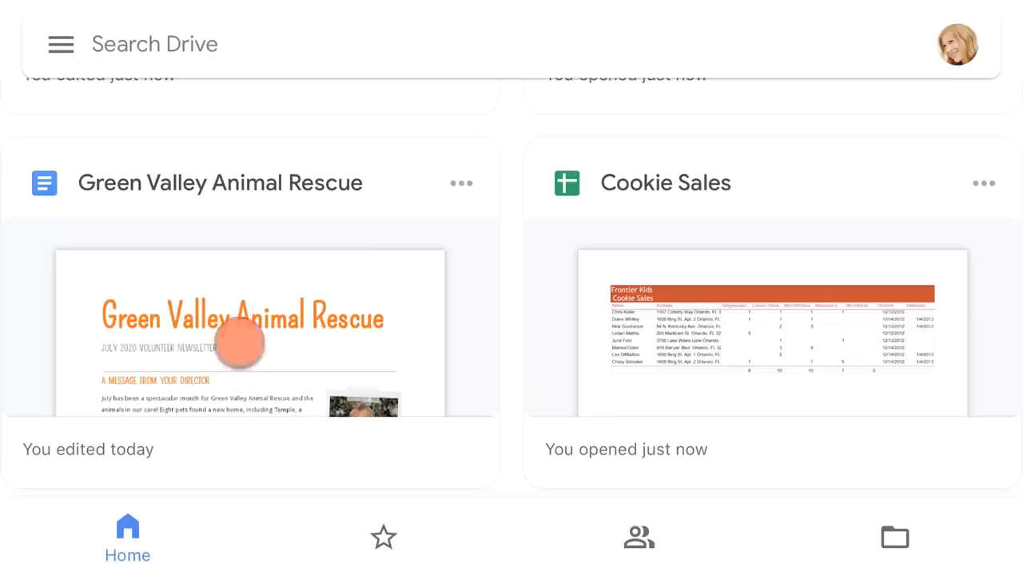
left_click(249, 332)
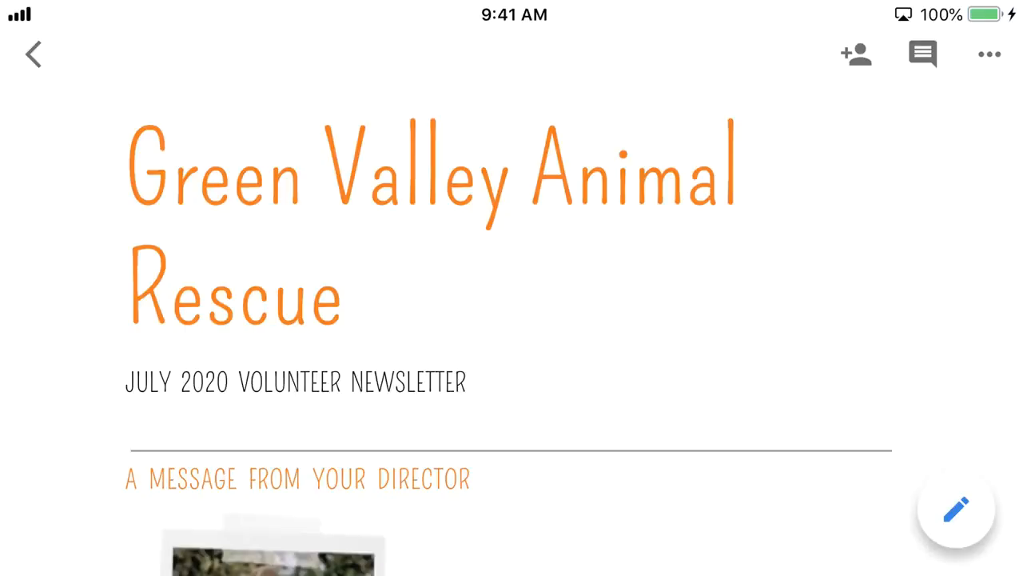